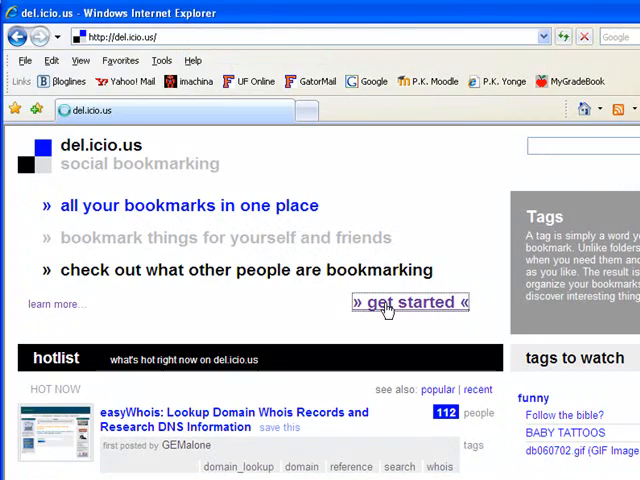
left_click(410, 302)
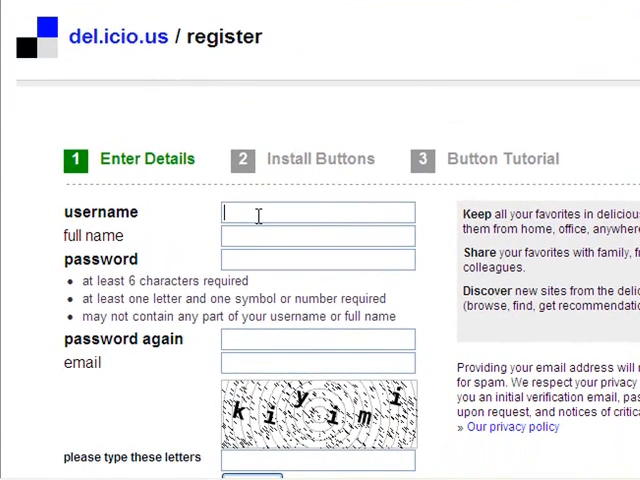
type("pktechnology")
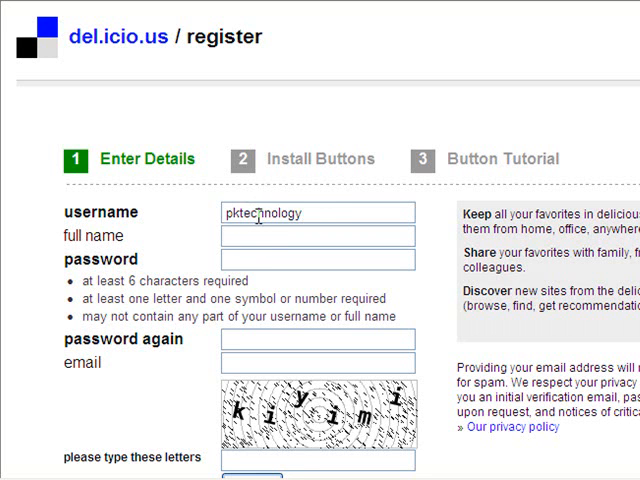
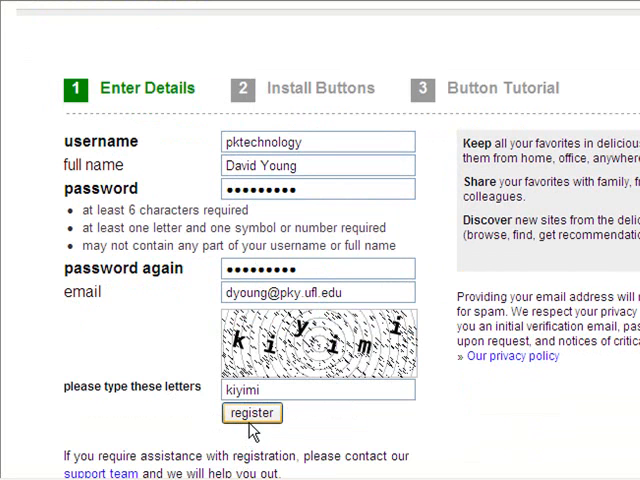
left_click(251, 413)
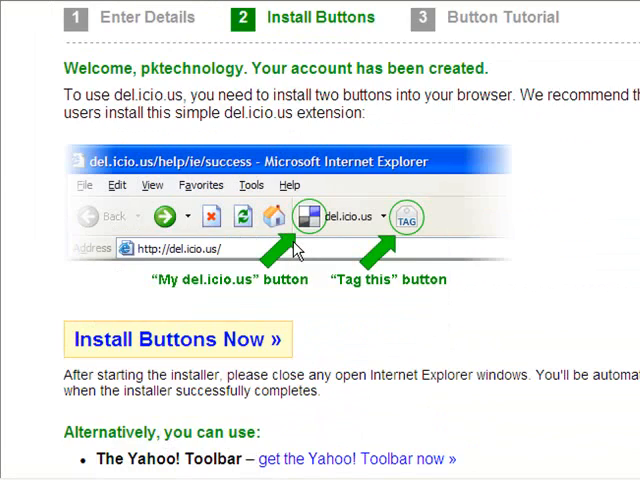
- Scroll past the Install Buttons and Button Tutorial pages to the empty saved-pages list
scroll("down", 3)
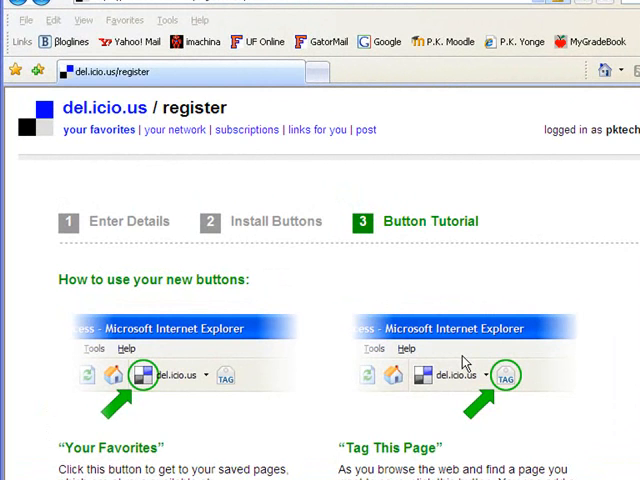
mouse_move(289, 417)
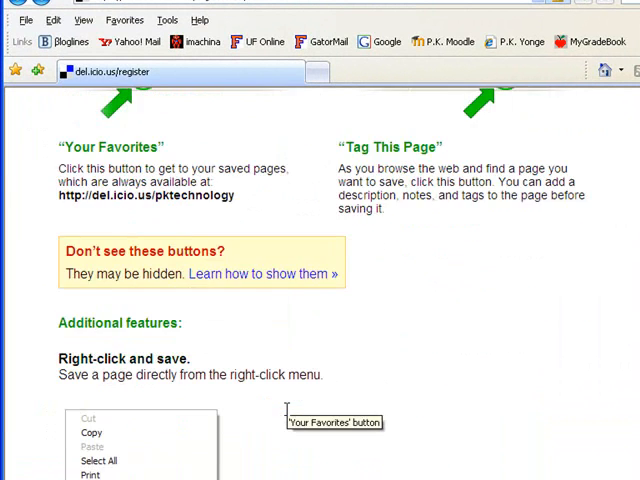
scroll("down", 3)
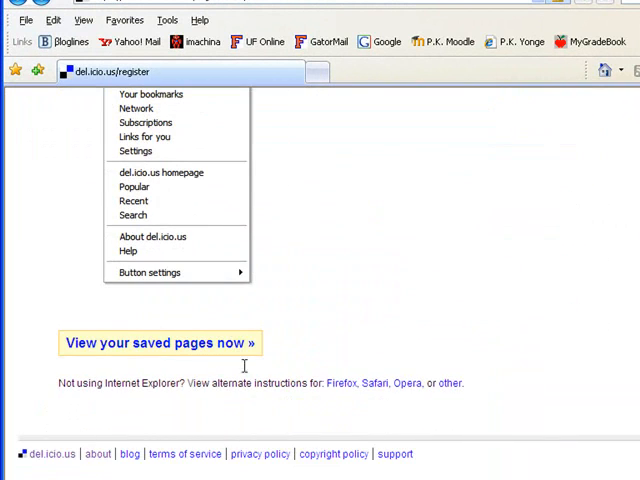
left_click(157, 342)
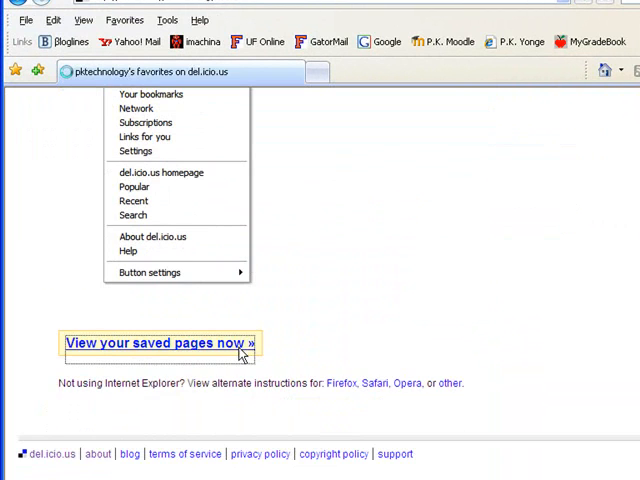
left_click(156, 343)
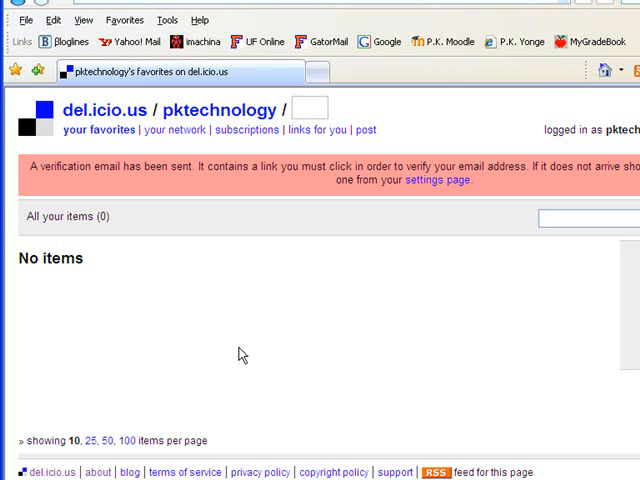
mouse_move(570, 95)
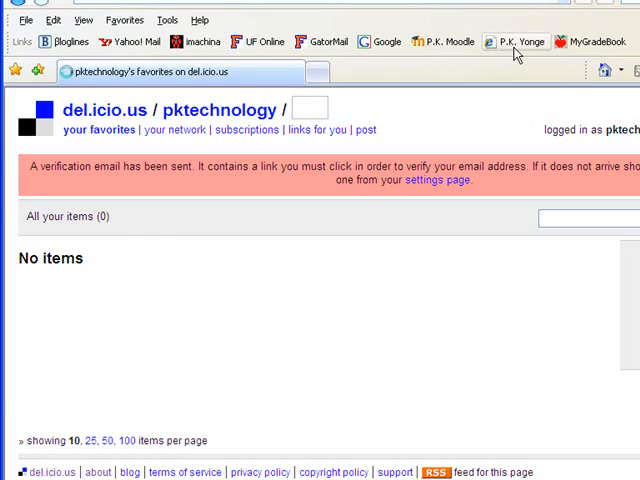
- Bookmark the P.K. Yonge homepage with a work note and tags school, PKYonge and education
left_click(519, 42)
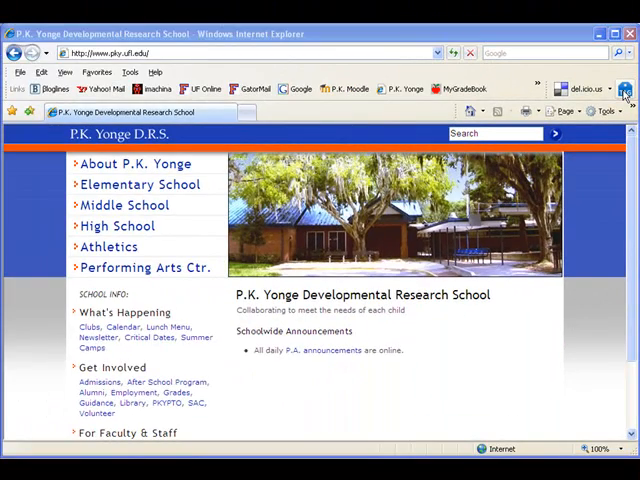
left_click(624, 90)
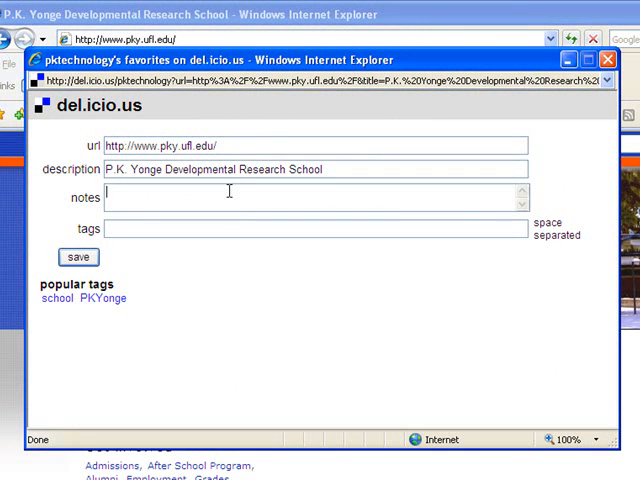
type("The school where I work")
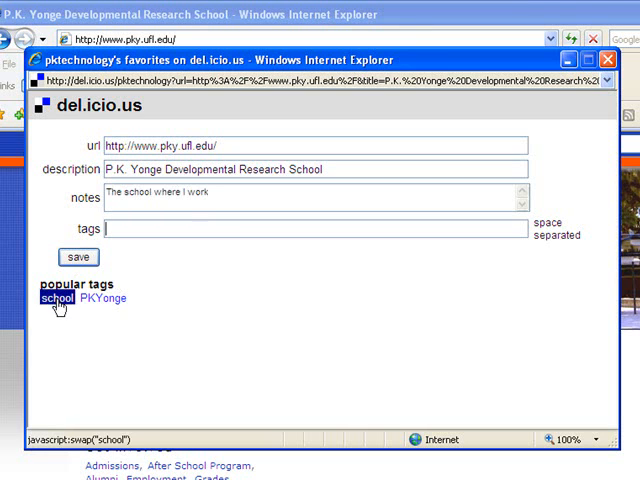
left_click(99, 298)
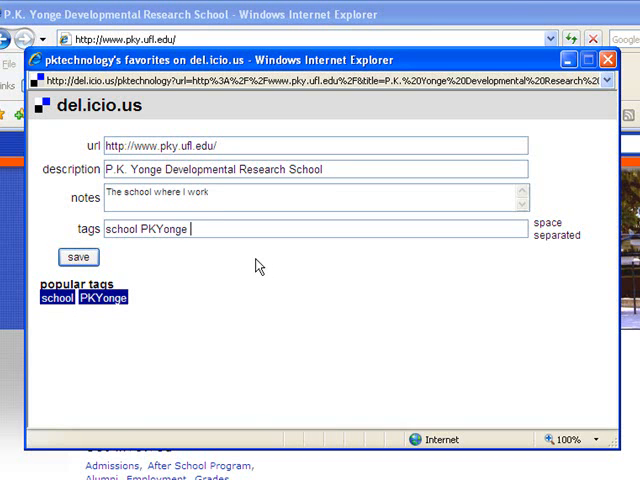
type("ed")
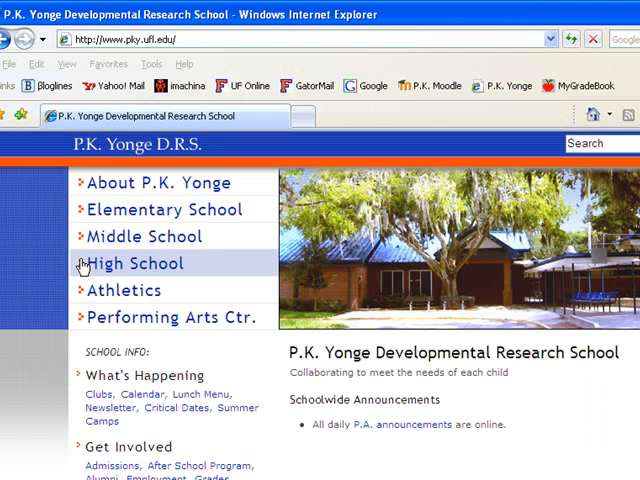
mouse_move(145, 283)
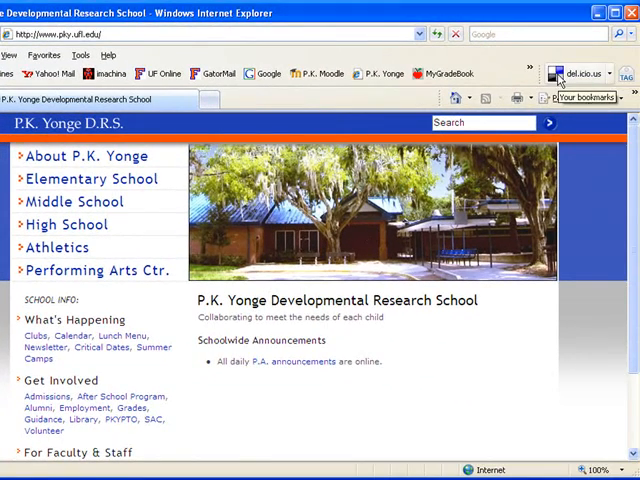
- Open My del.icio.us to see the saved P.K. Yonge bookmark
left_click(578, 72)
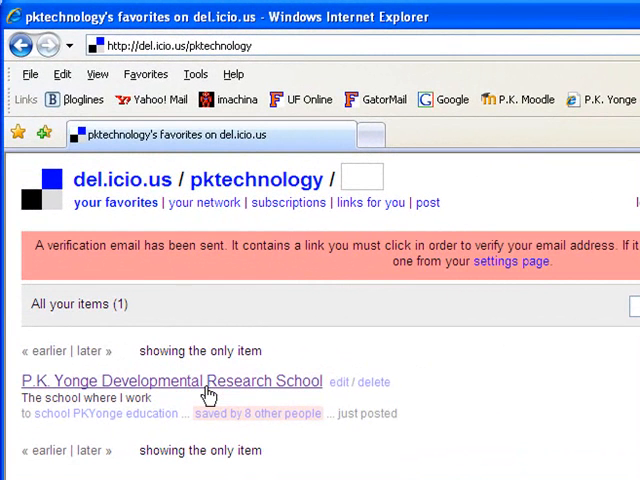
mouse_move(200, 390)
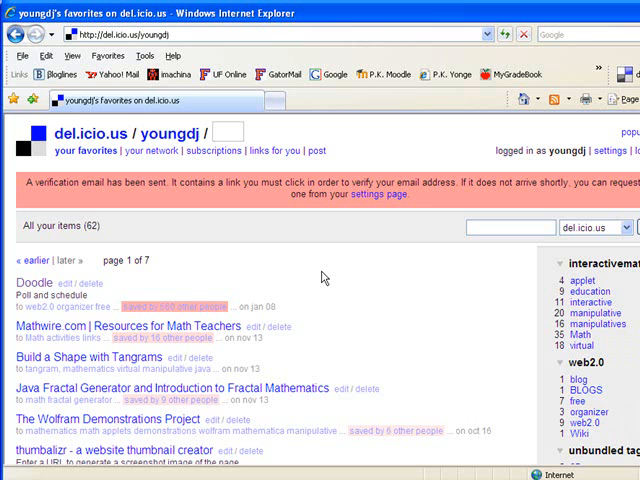
mouse_move(417, 300)
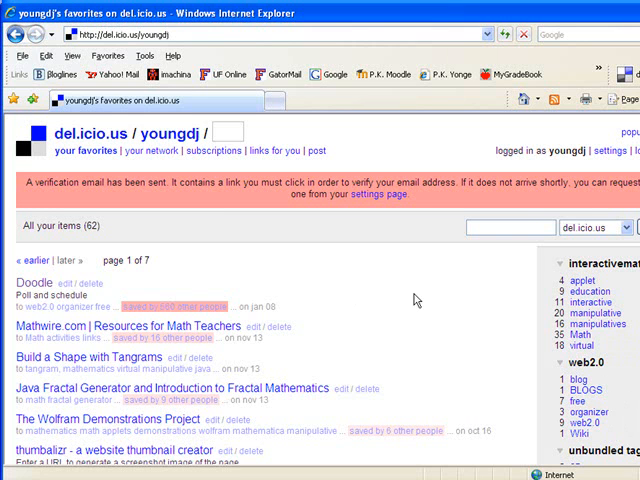
mouse_move(417, 303)
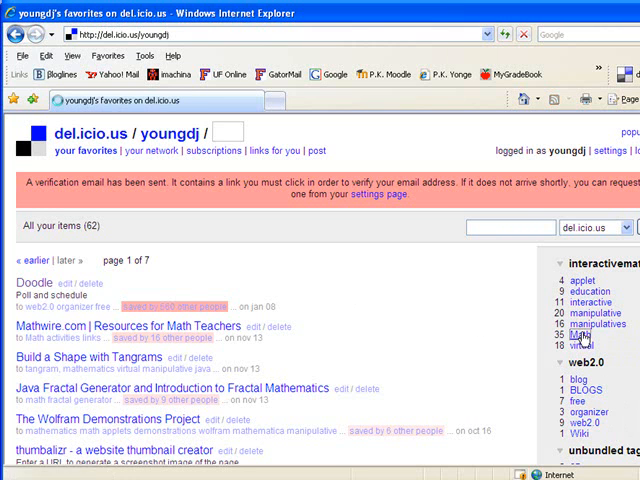
- Filter the 62-bookmark account to the Math tag and scroll the results
left_click(579, 333)
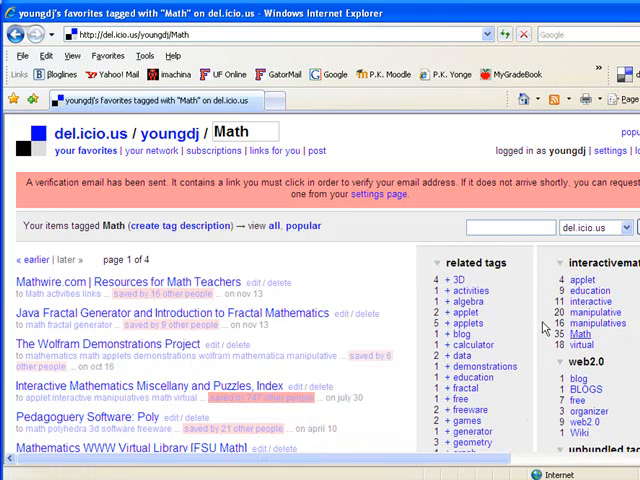
mouse_move(390, 320)
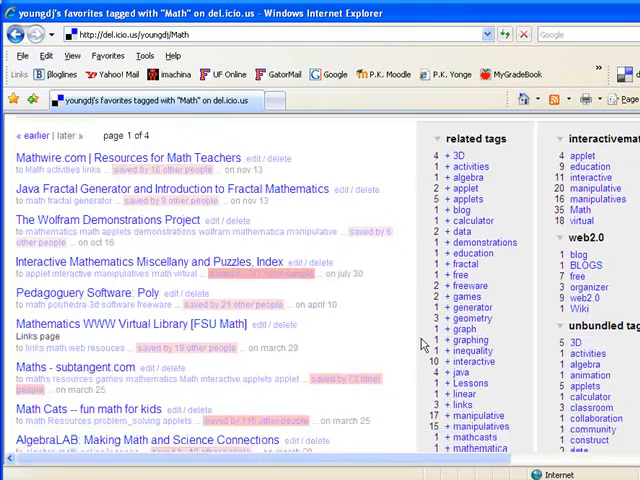
scroll("down", 3)
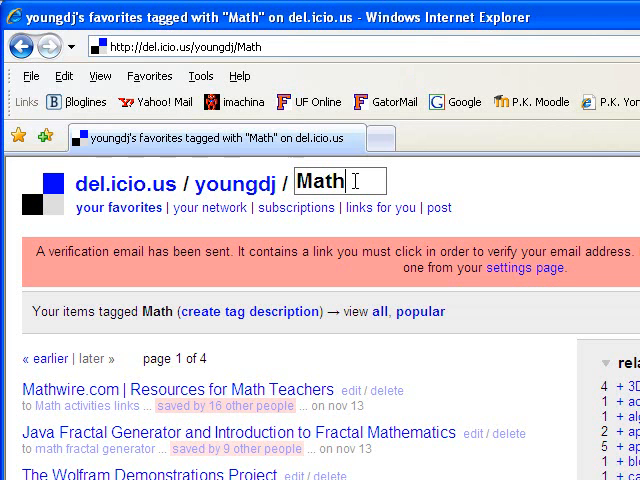
- Extend the tag filter to Math+virtual+manipulative
type("+")
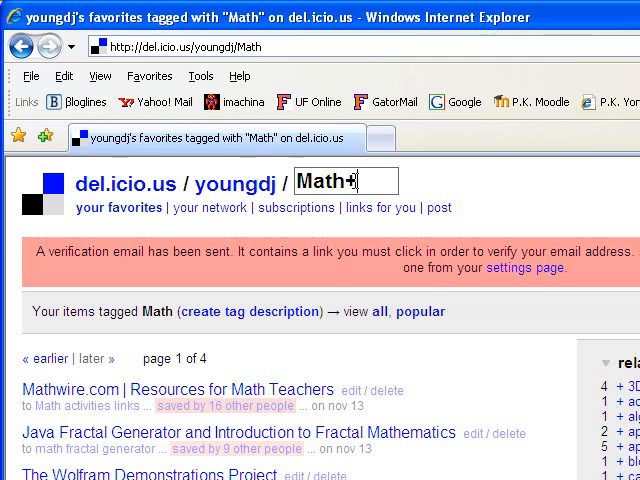
type("virtual")
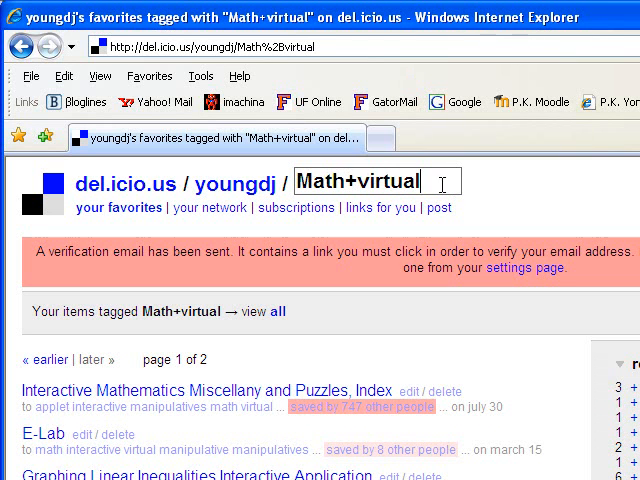
type("+")
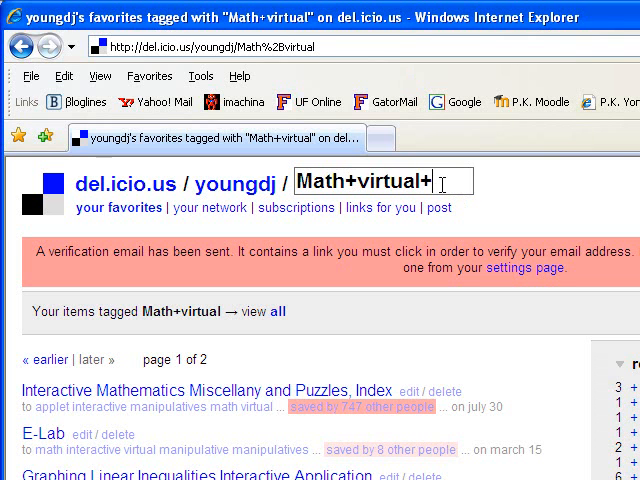
type("manipulative")
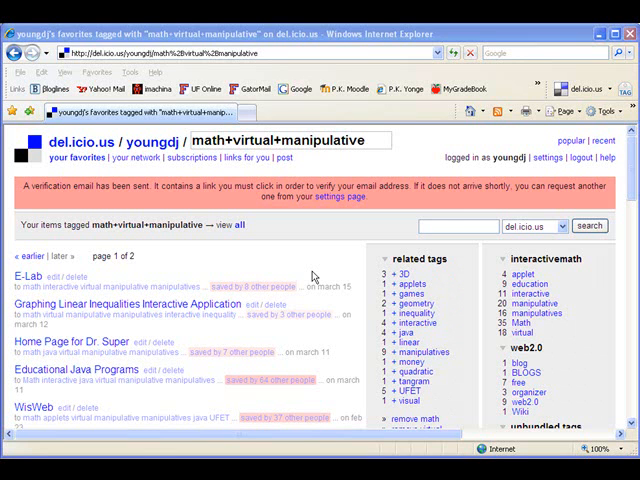
mouse_move(312, 283)
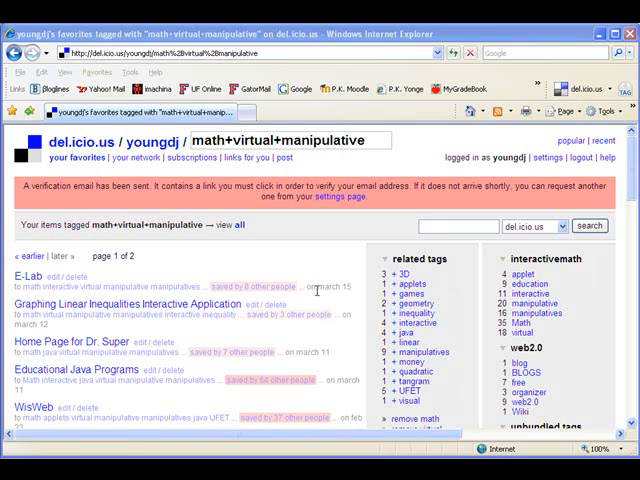
mouse_move(435, 284)
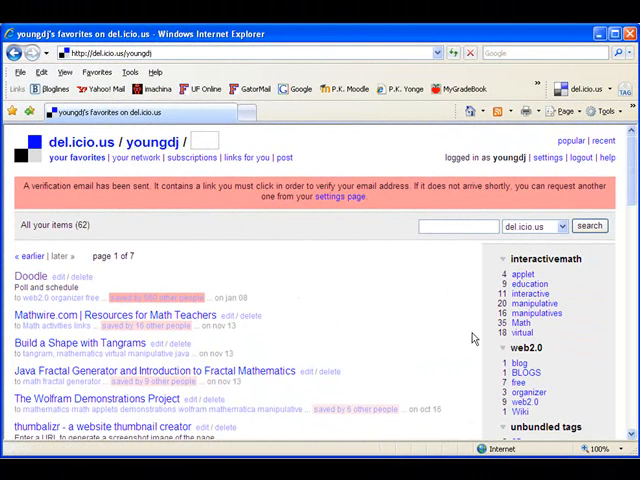
- Scroll down the sidebar tag list of all 62 bookmarks to the tag options
scroll("down", 3)
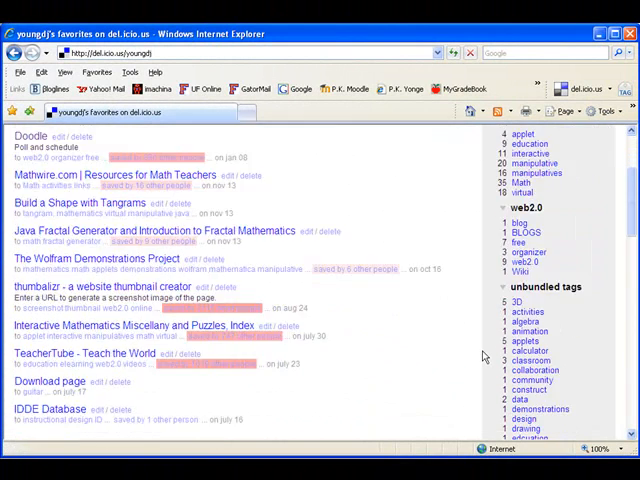
scroll("down", 3)
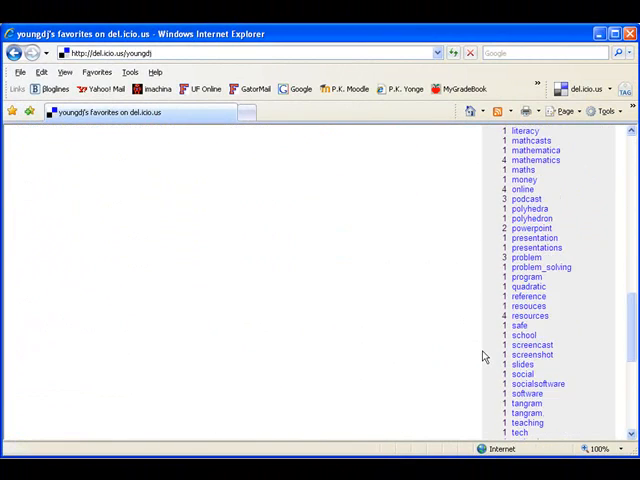
scroll("down", 3)
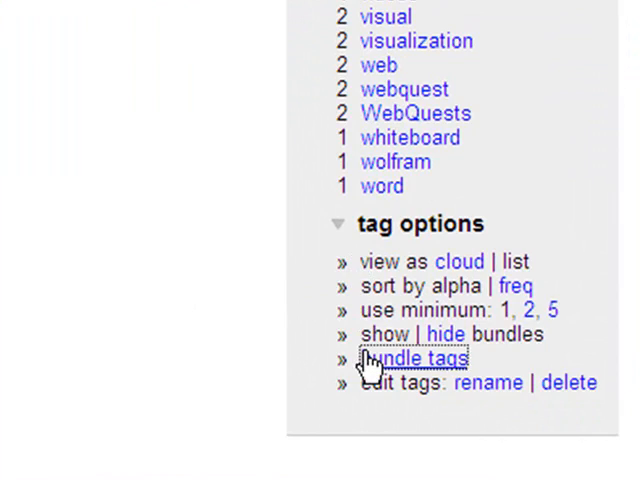
- Start a new tag bundle named 'education' on the bundle tags page
left_click(409, 358)
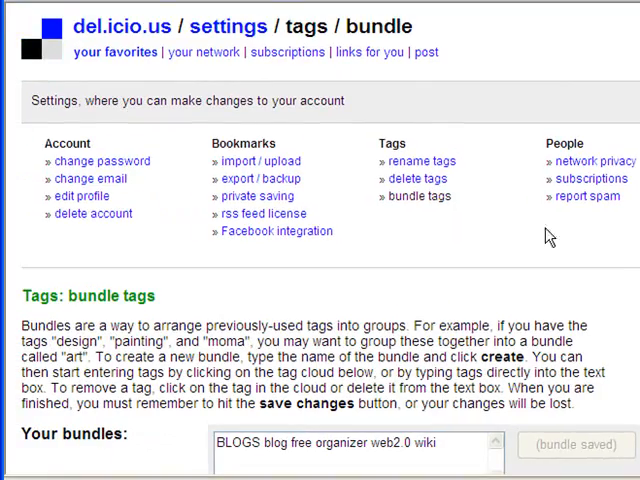
scroll("down", 3)
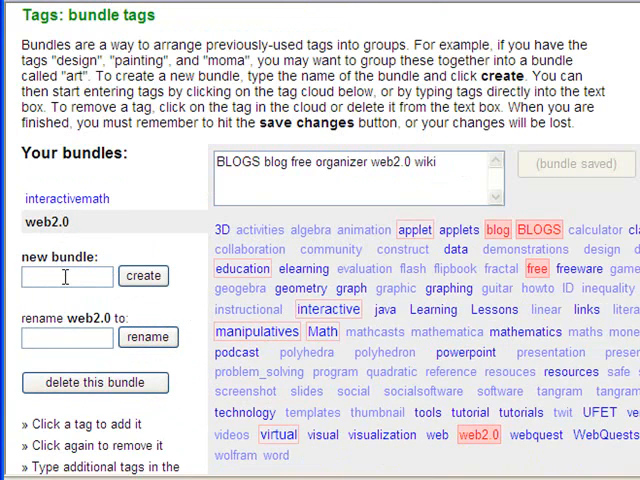
left_click(65, 277)
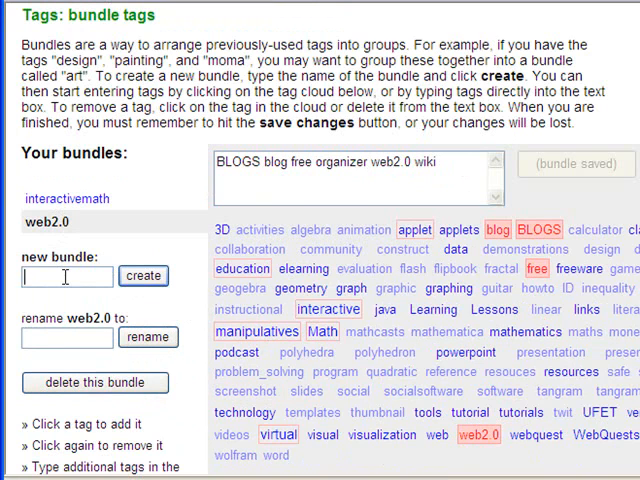
type("educatio")
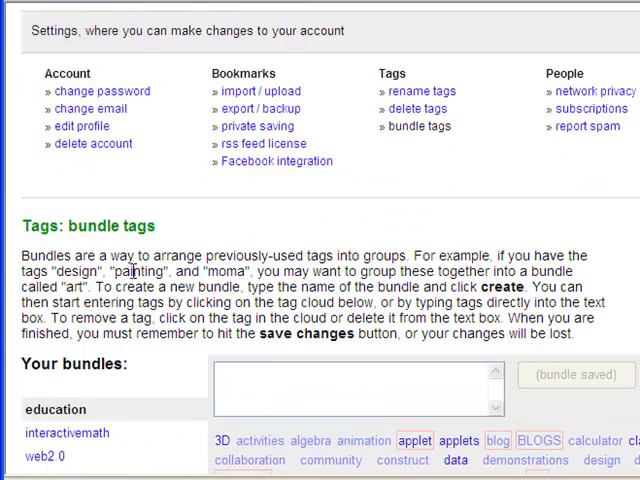
- Add Lessons, webquest and WebQuests to the education bundle and save changes
scroll("down", 3)
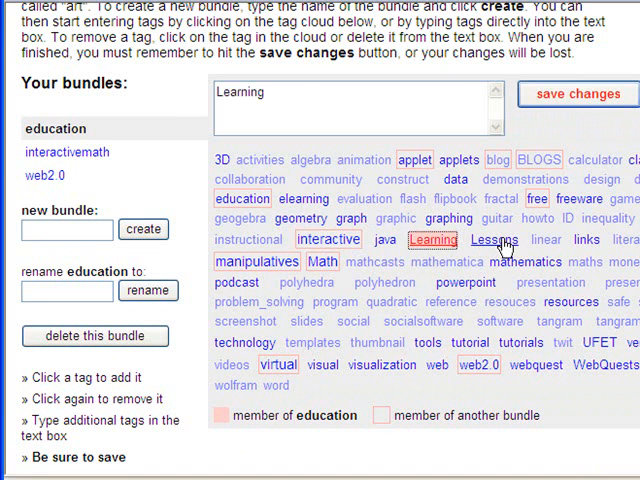
left_click(494, 239)
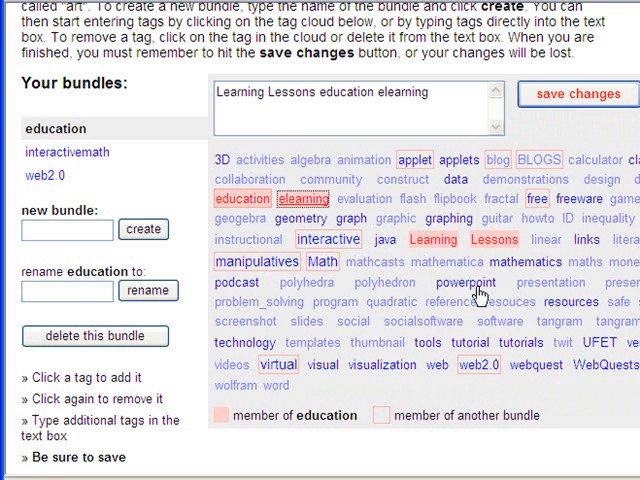
left_click(534, 365)
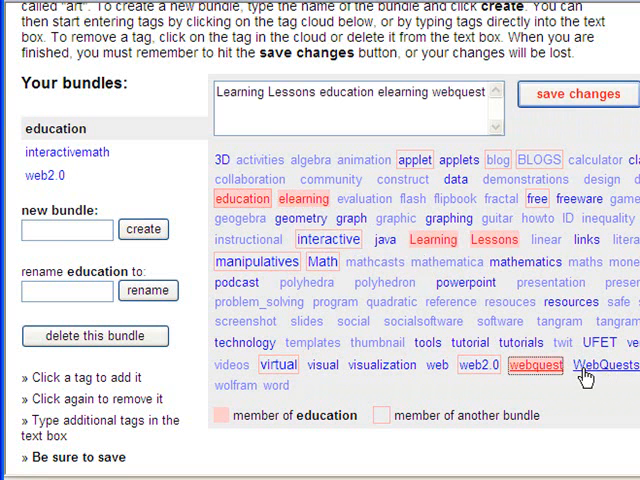
left_click(604, 365)
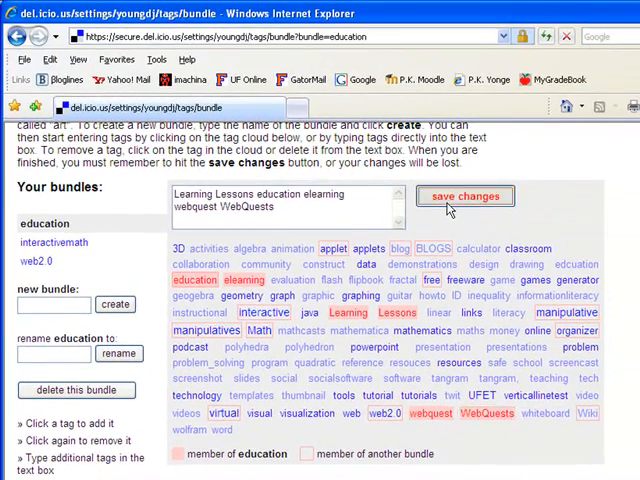
left_click(464, 195)
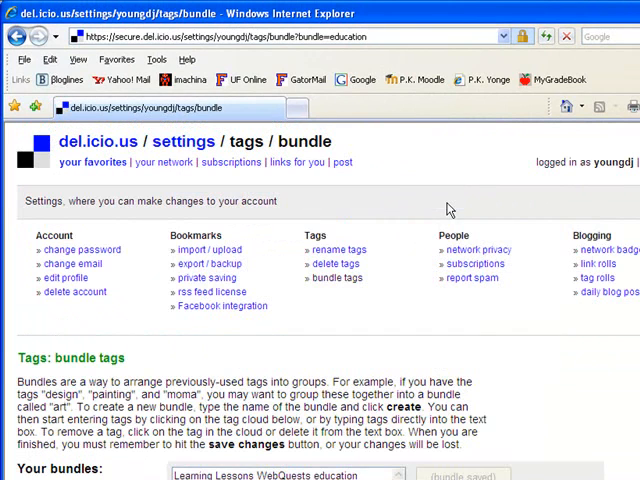
scroll("down", 3)
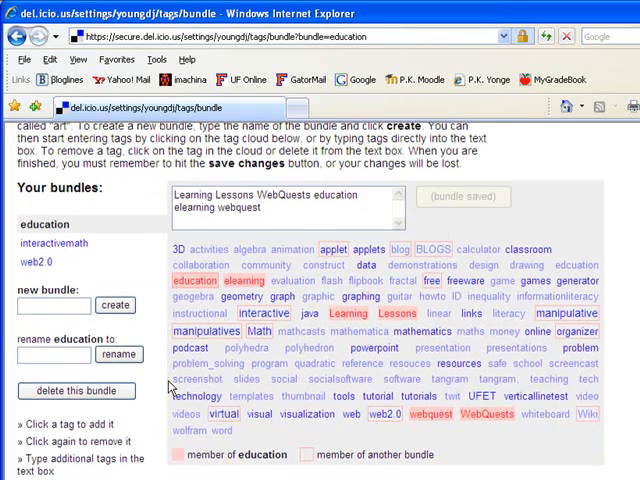
scroll("up", 3)
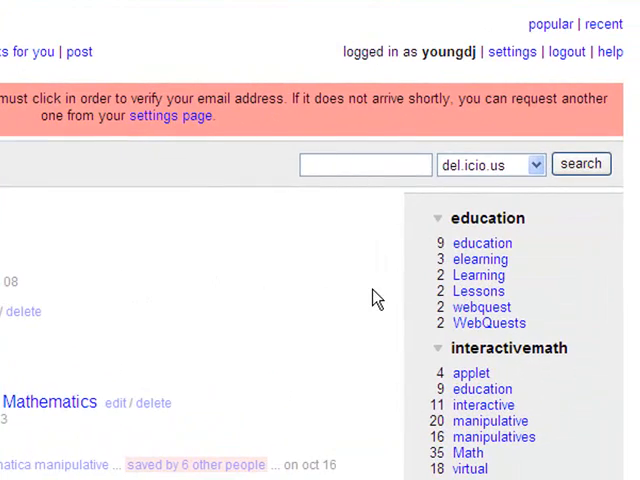
- Collapse the education and interactivemath sidebar bundles, then open the Doodle bookmark's history page
scroll("down", 3)
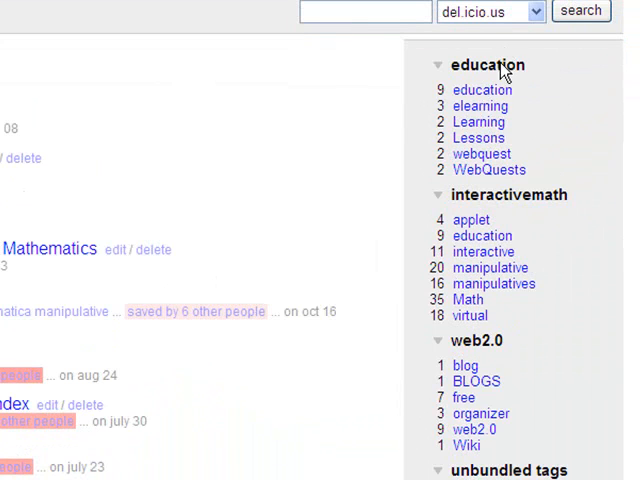
mouse_move(470, 172)
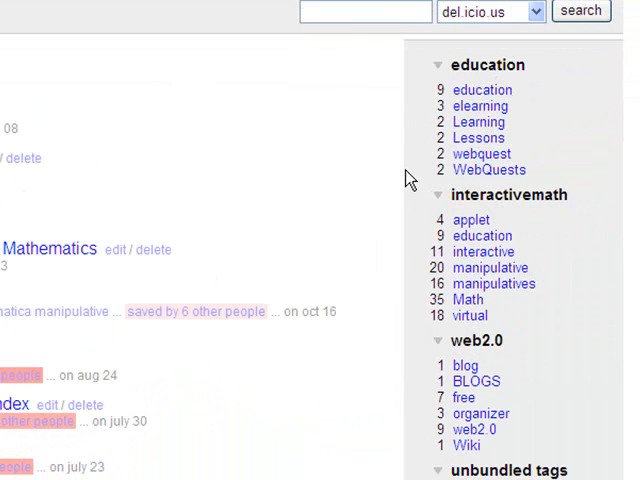
scroll("down", 3)
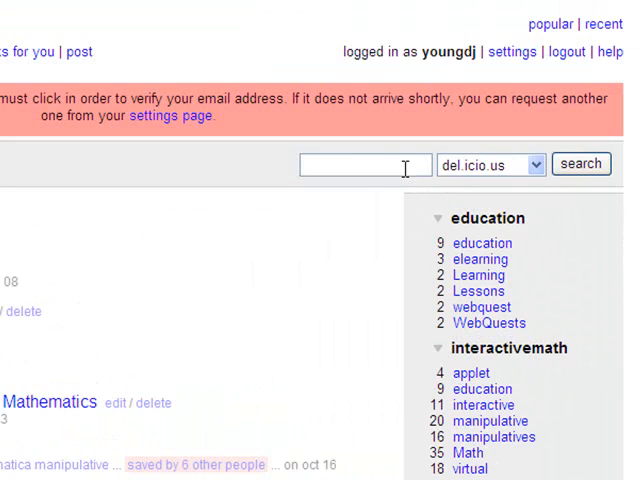
left_click(438, 218)
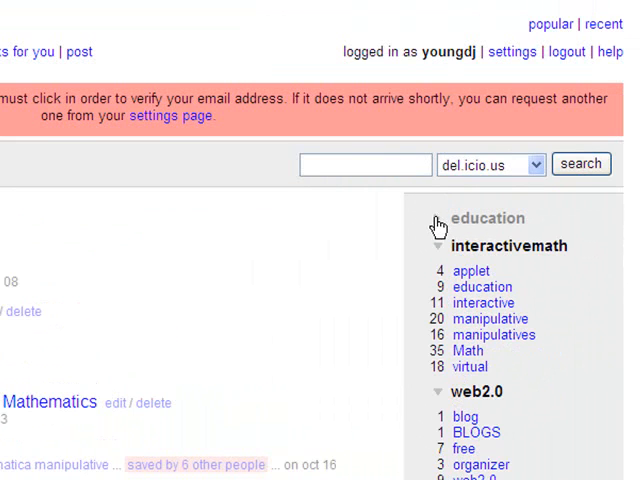
left_click(437, 245)
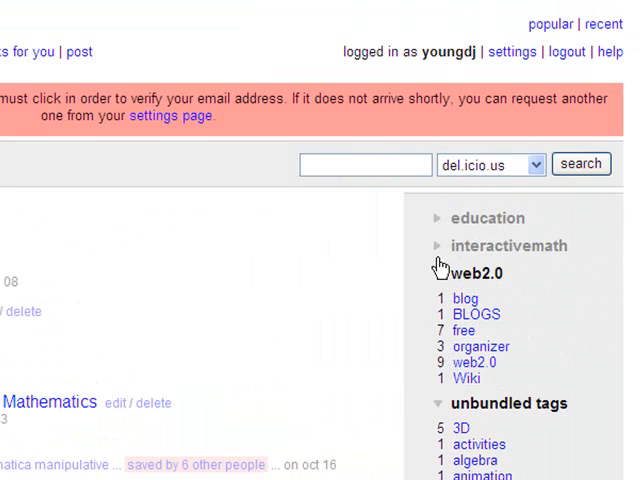
left_click(476, 273)
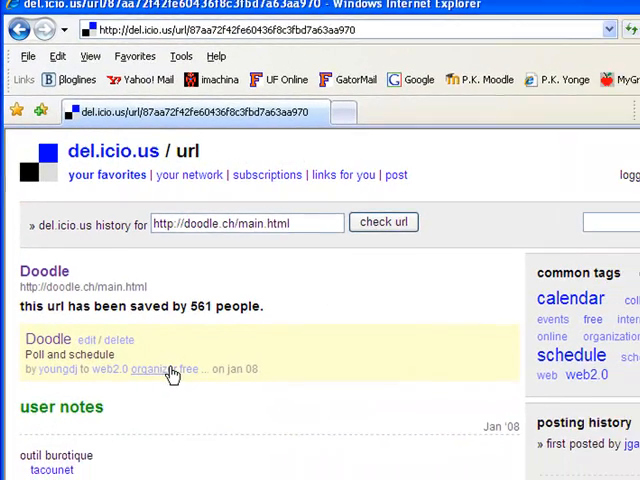
- Read the Doodle user notes and open linuxgarou's 582-item bookmarks page
scroll("down", 3)
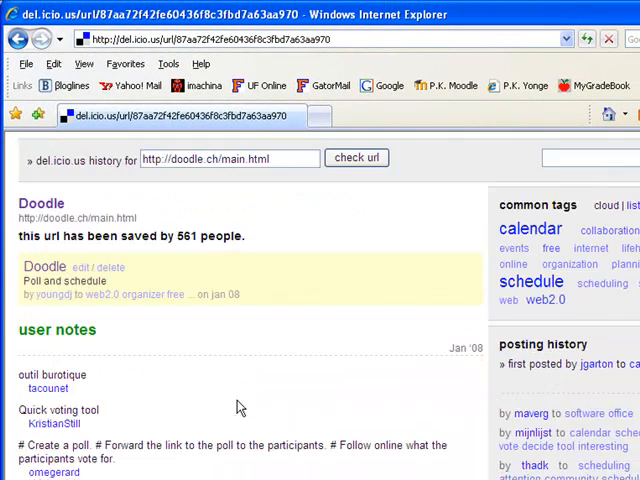
scroll("down", 3)
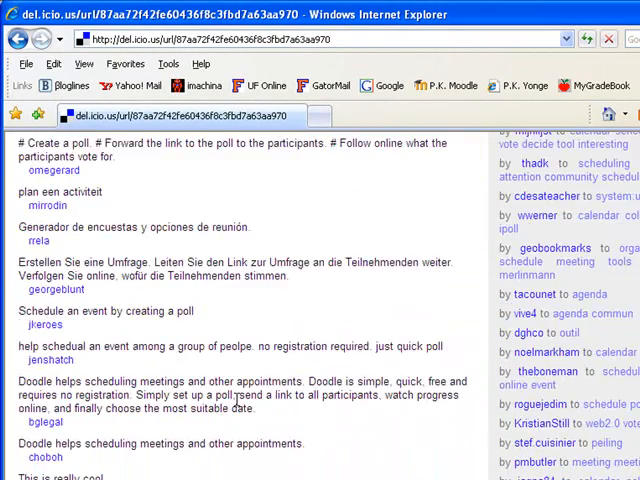
scroll("down", 3)
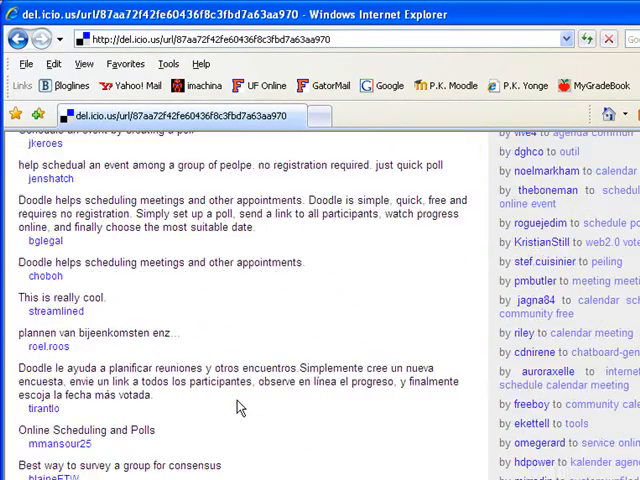
scroll("down", 3)
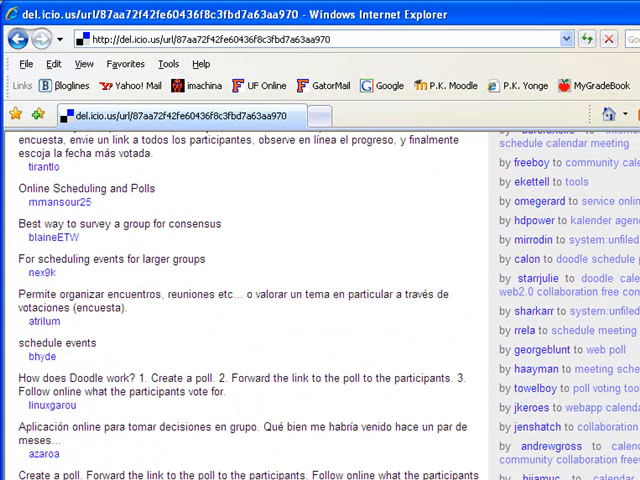
scroll("down", 3)
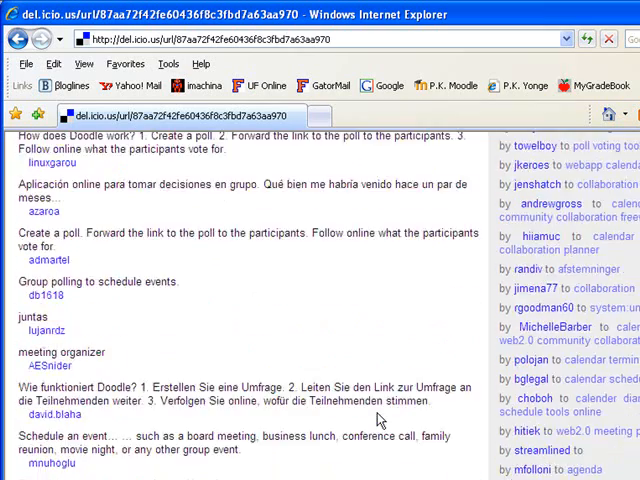
scroll("down", 3)
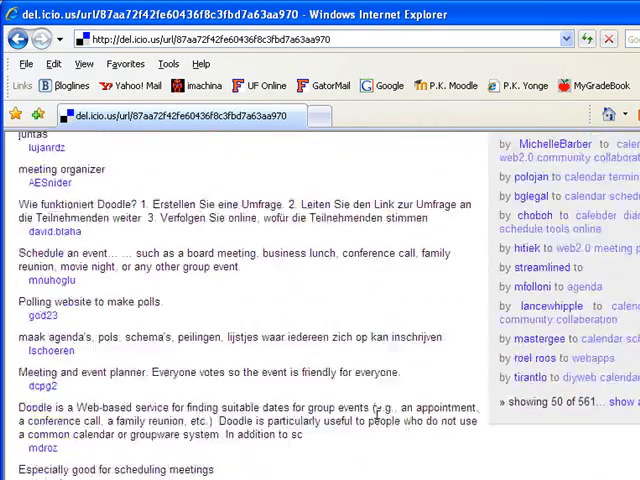
scroll("down", 3)
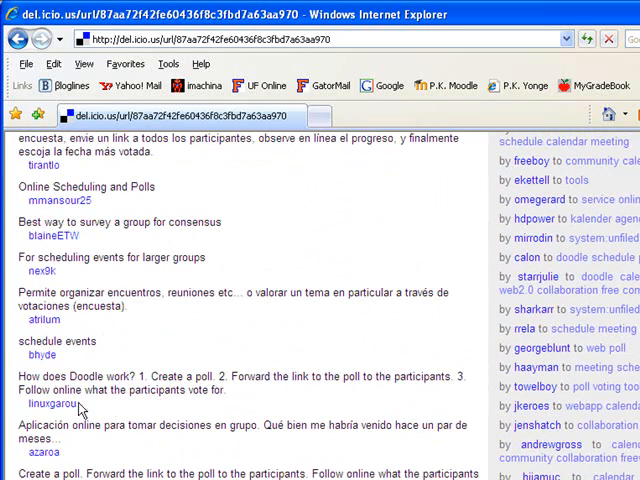
scroll("down", 3)
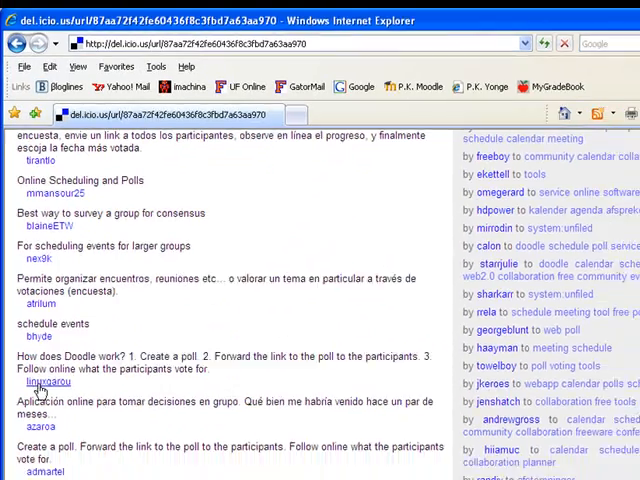
left_click(40, 383)
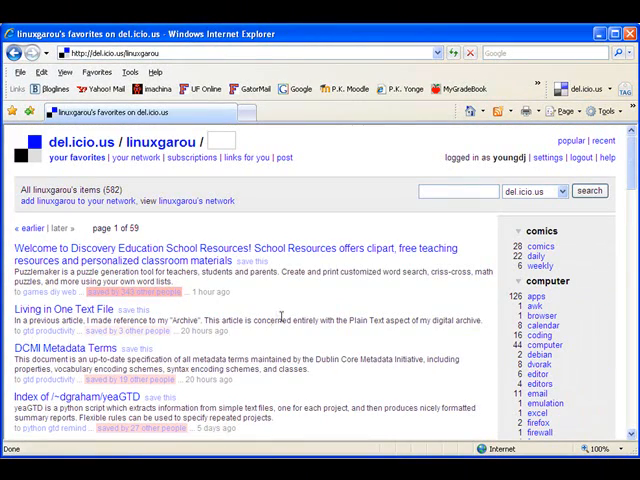
mouse_move(427, 310)
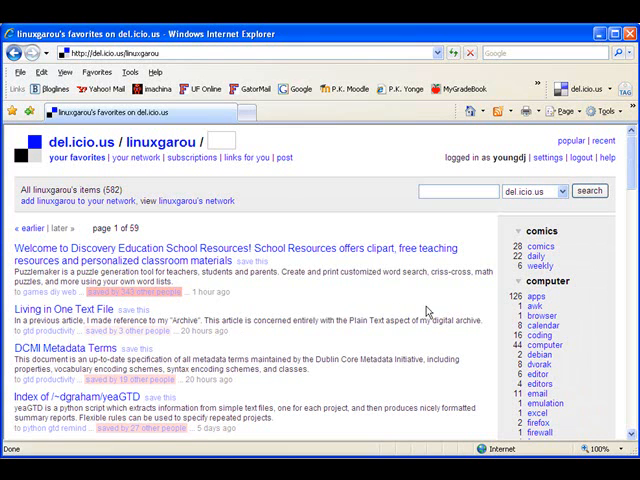
scroll("down", 3)
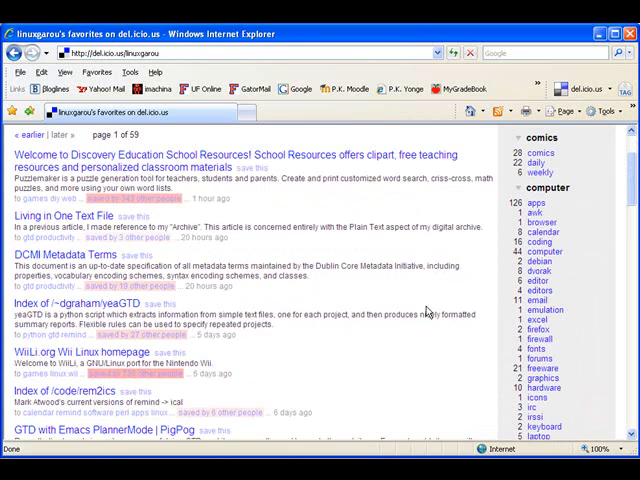
left_click(547, 252)
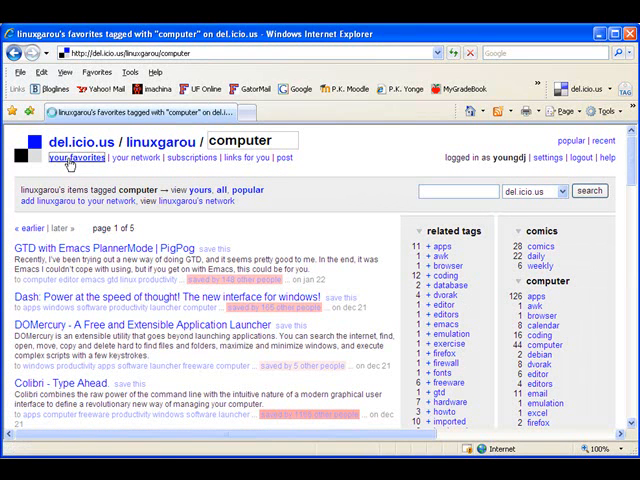
left_click(78, 157)
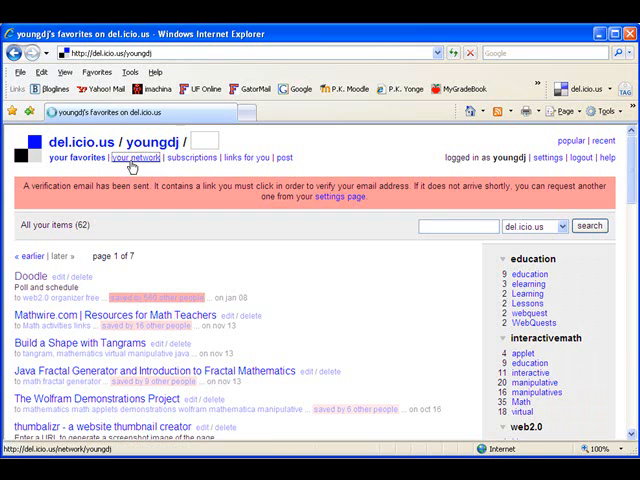
left_click(131, 157)
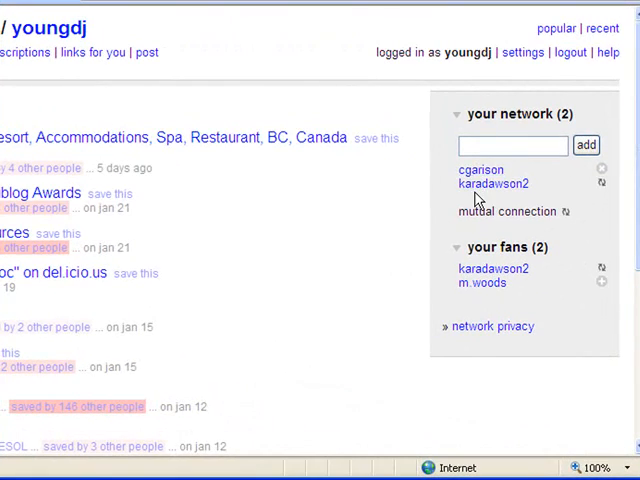
mouse_move(380, 192)
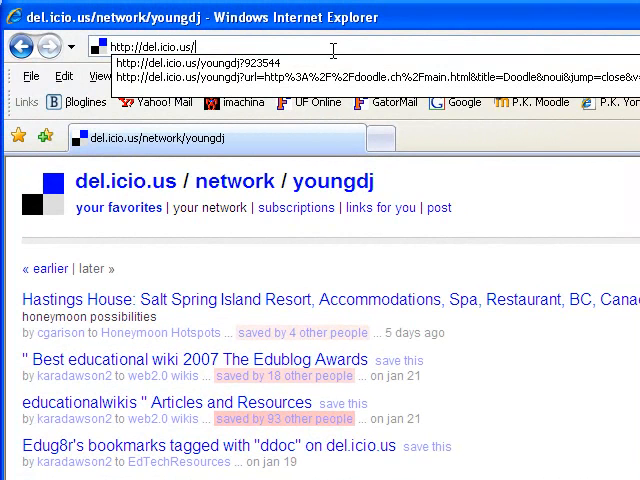
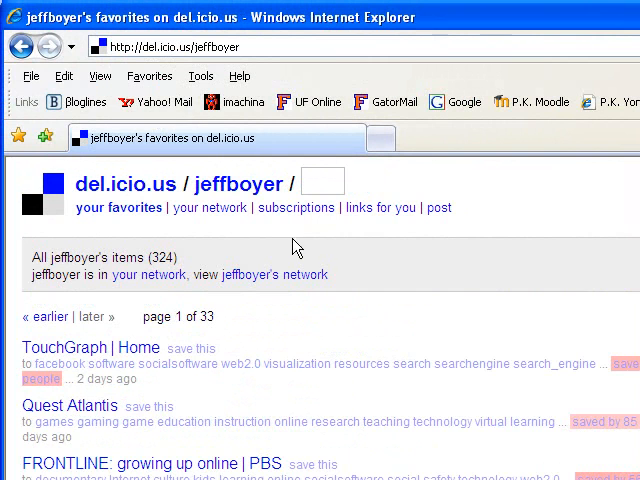
scroll("down", 3)
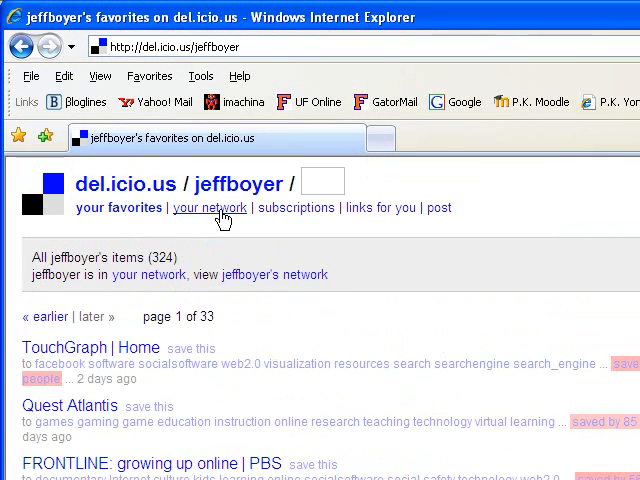
left_click(209, 207)
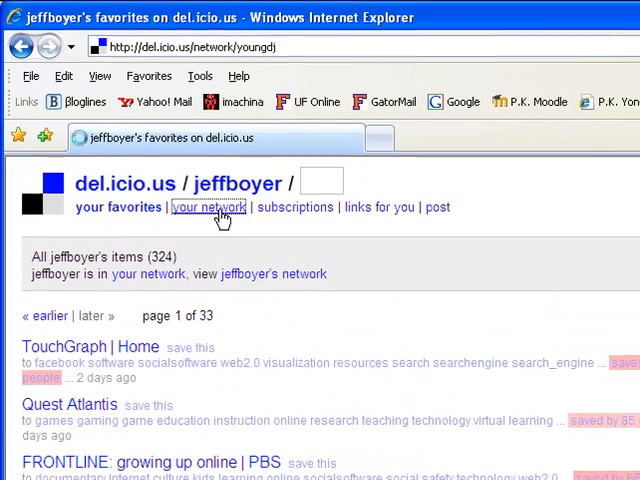
left_click(203, 207)
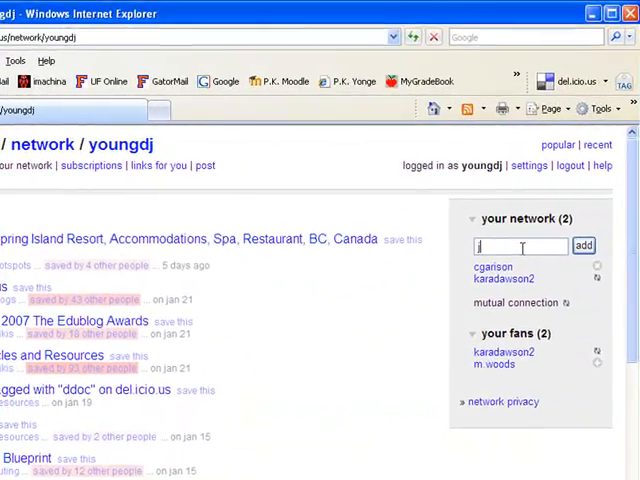
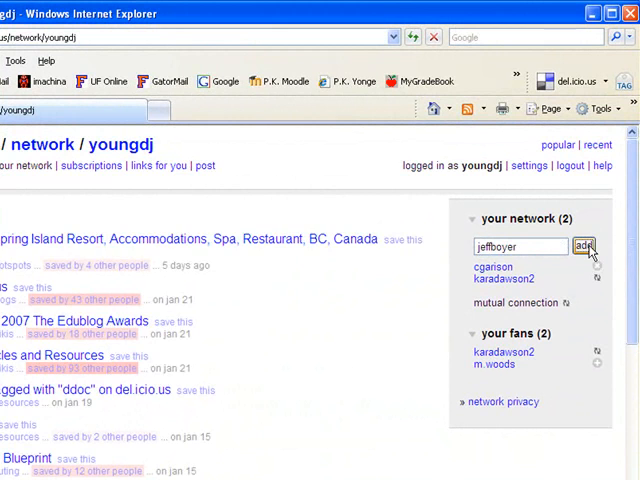
left_click(584, 246)
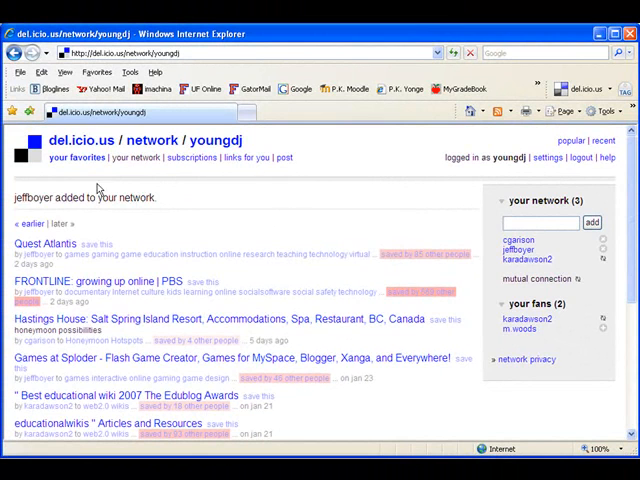
- Go back to your own 62-item bookmark list with Doodle at top
left_click(77, 157)
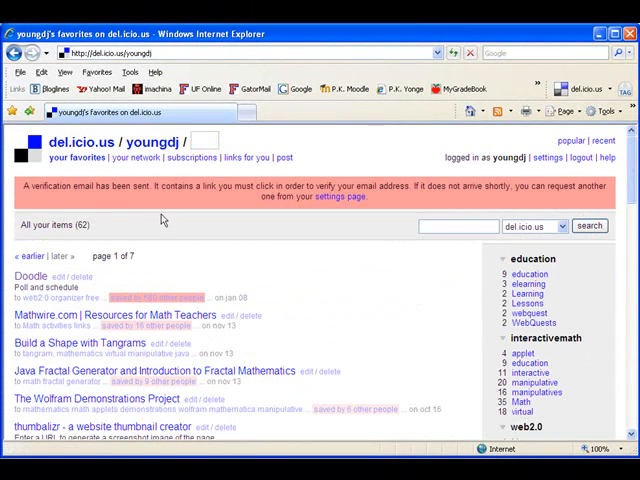
mouse_move(322, 274)
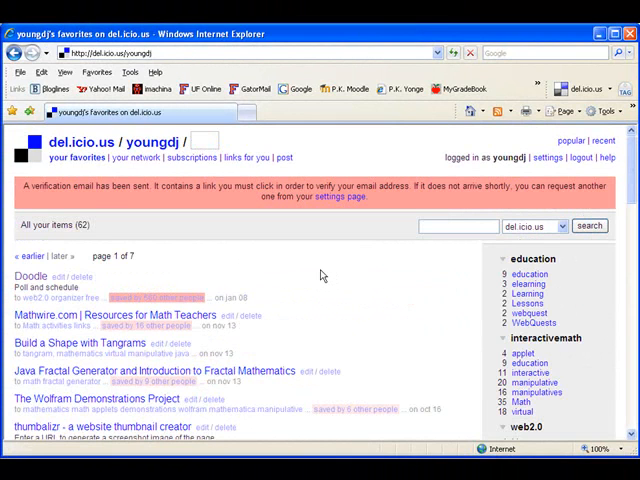